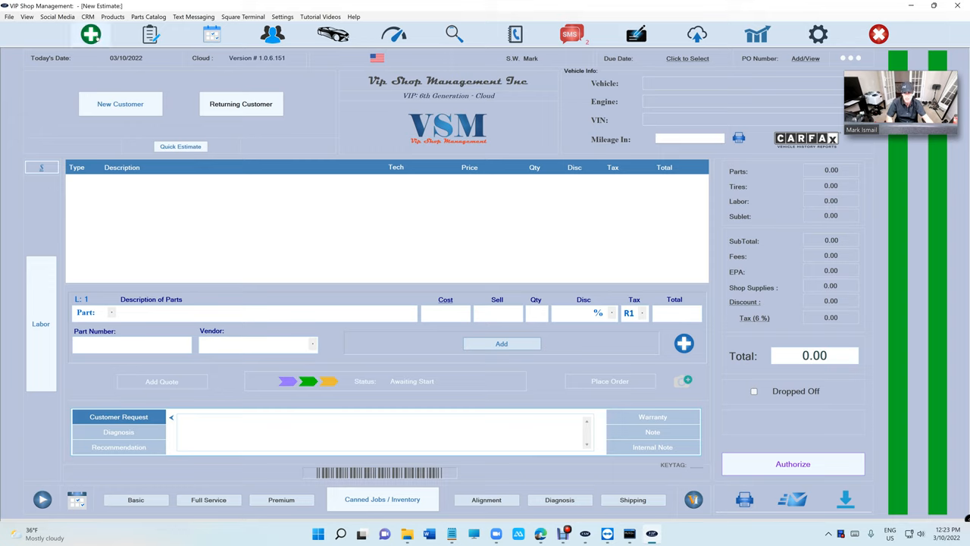
click(353, 15)
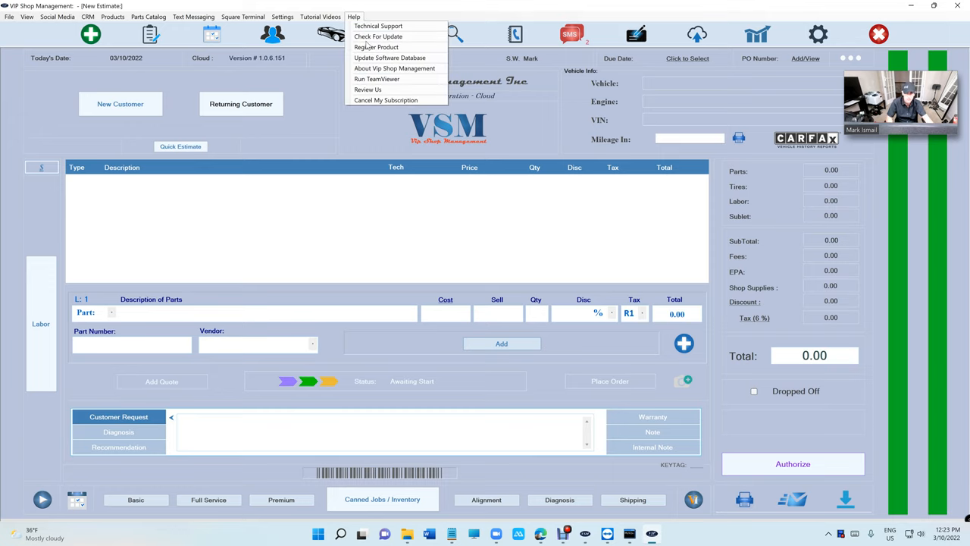
click(379, 36)
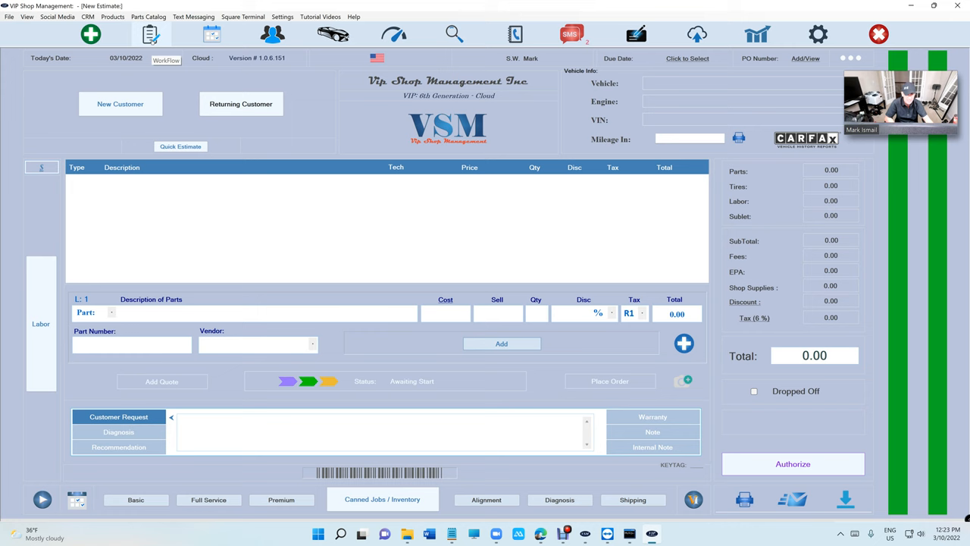
click(240, 103)
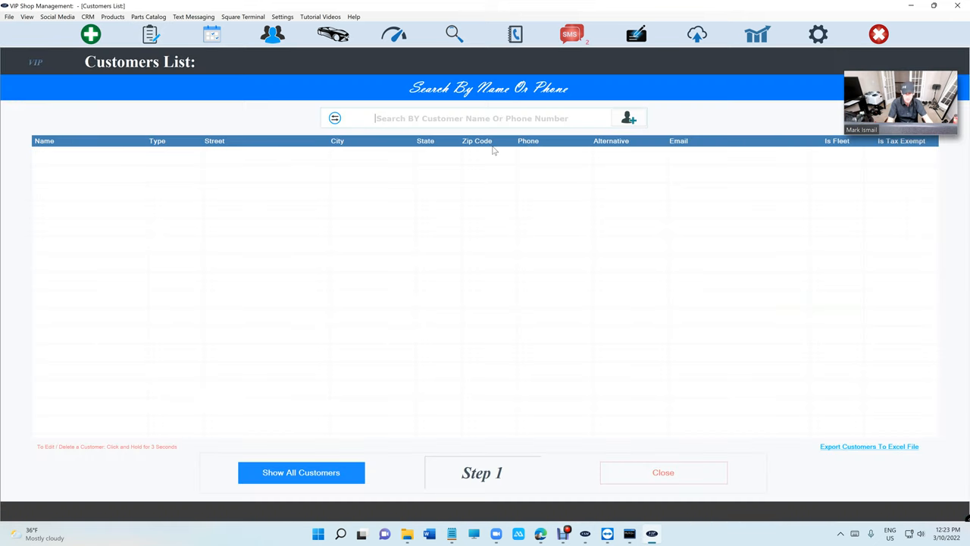
text(mark is)
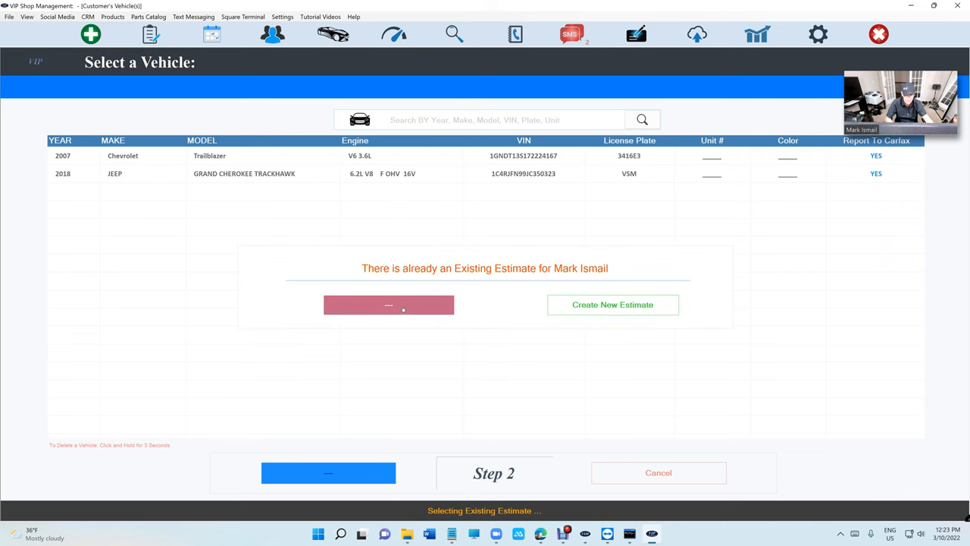
click(388, 304)
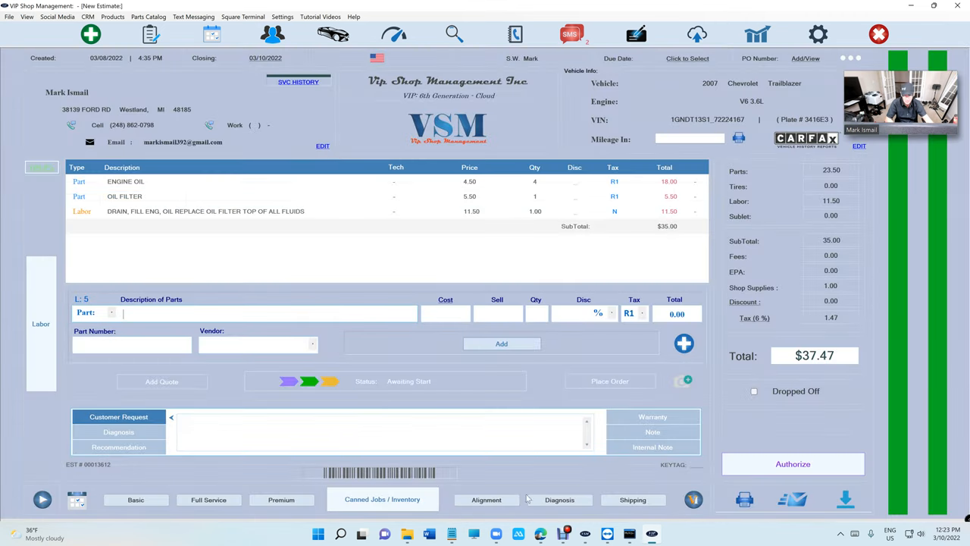
click(793, 464)
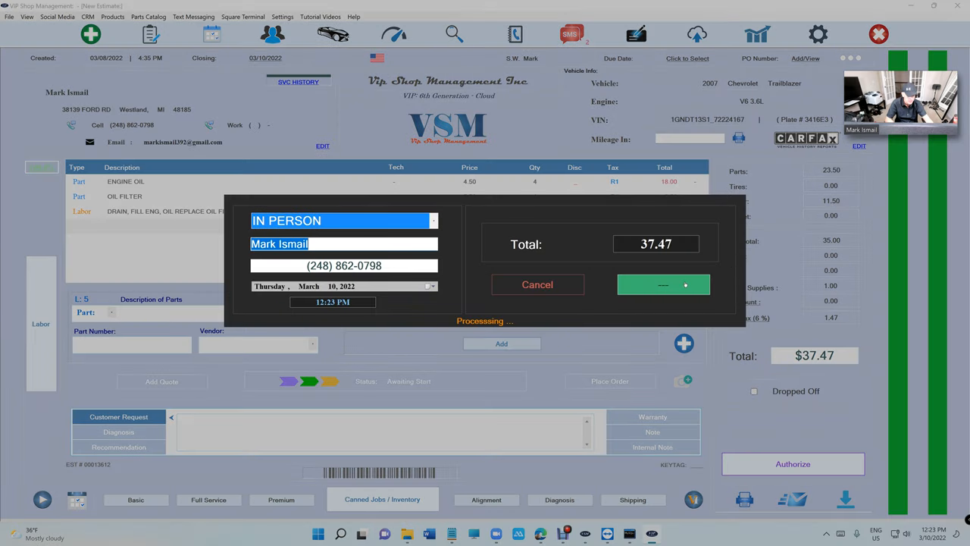
Confirm the in-person authorization, converting the estimate to an invoice, and review its Activity log
click(663, 285)
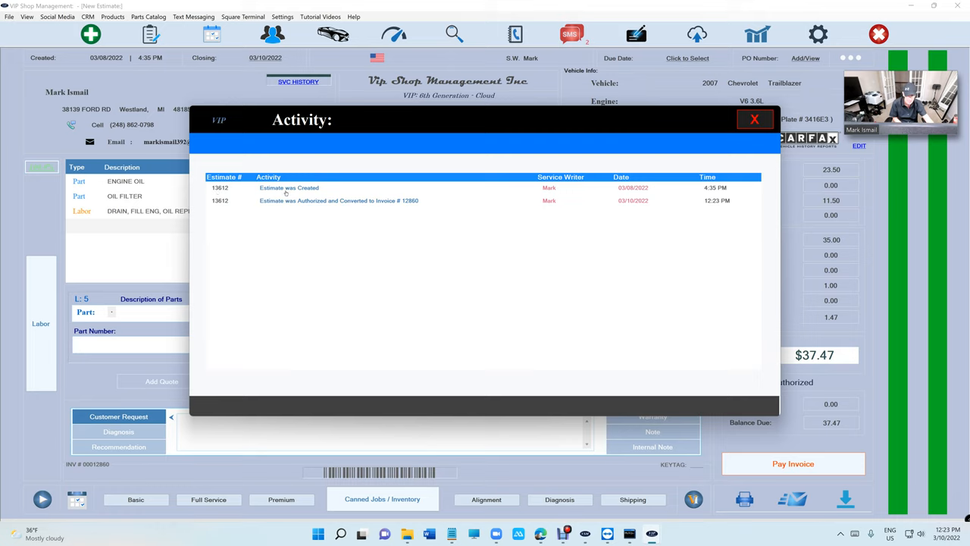
mouse_move(691, 190)
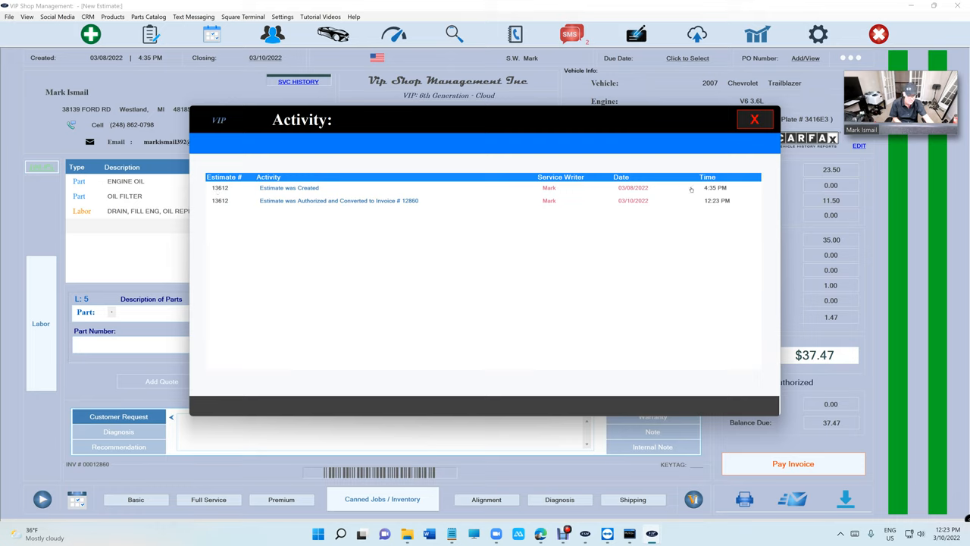
mouse_move(288, 220)
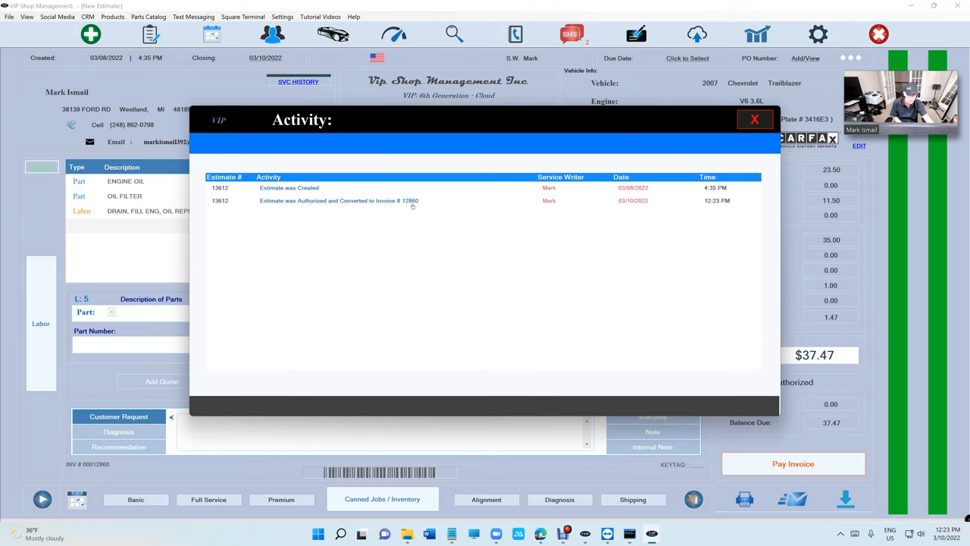
mouse_move(497, 200)
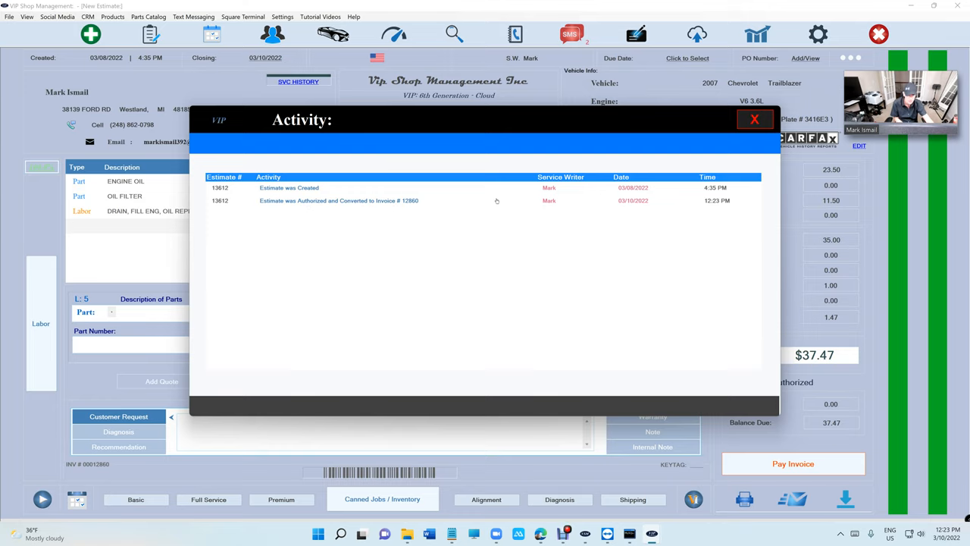
click(755, 118)
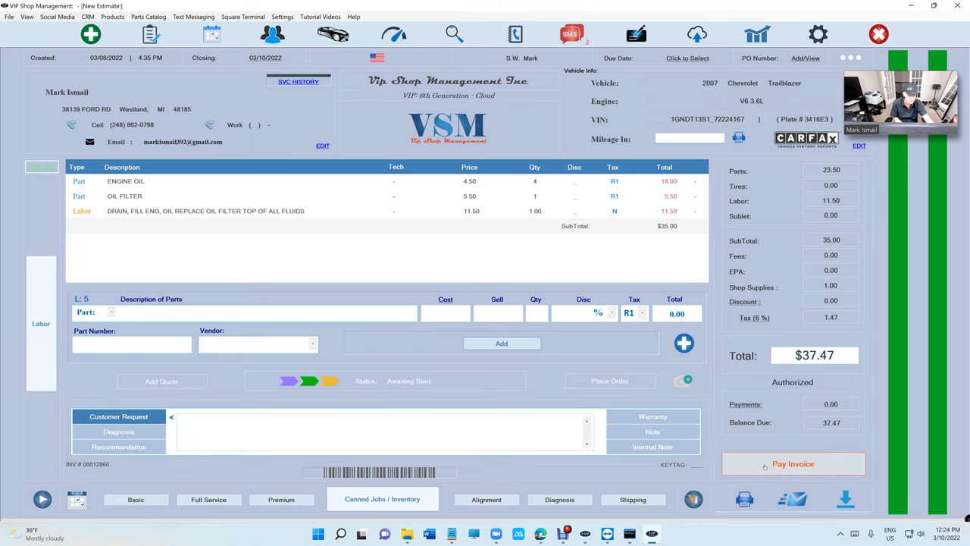
Post a $10.00 cash payment on the invoice, leaving $27.47 due, and review the Activity log
click(793, 464)
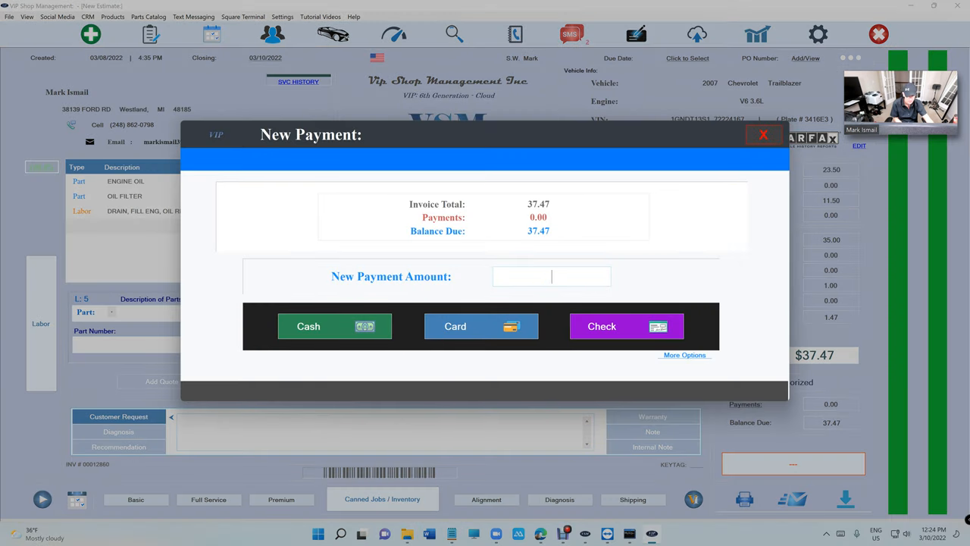
click(308, 326)
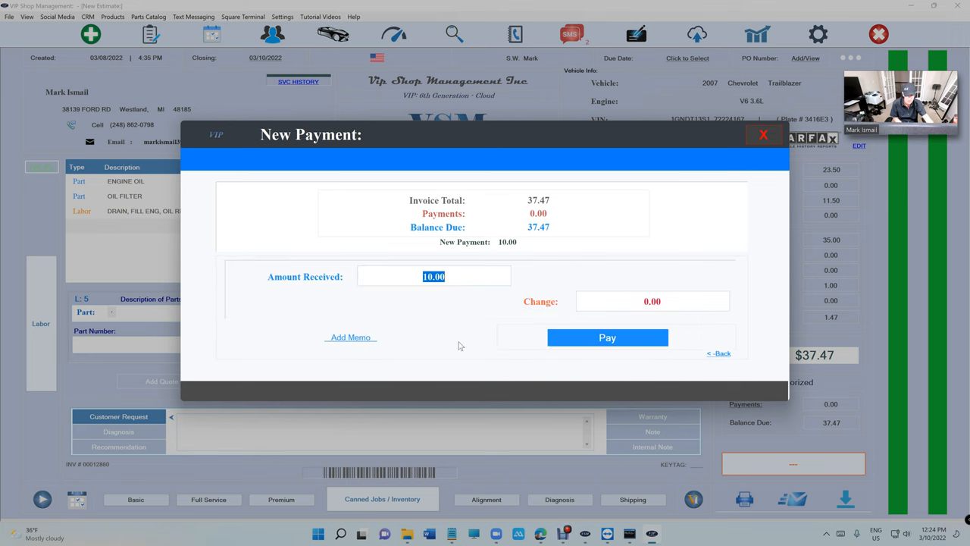
click(606, 336)
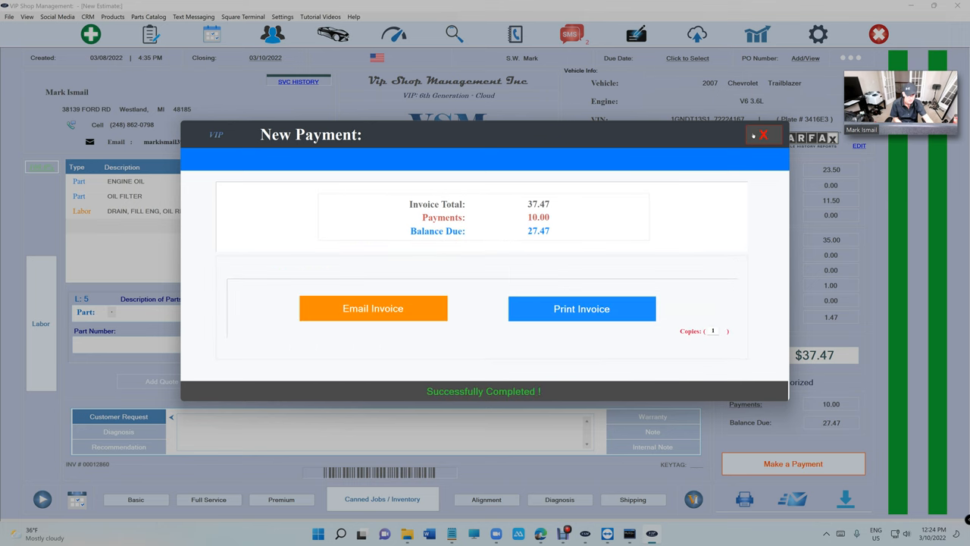
click(764, 135)
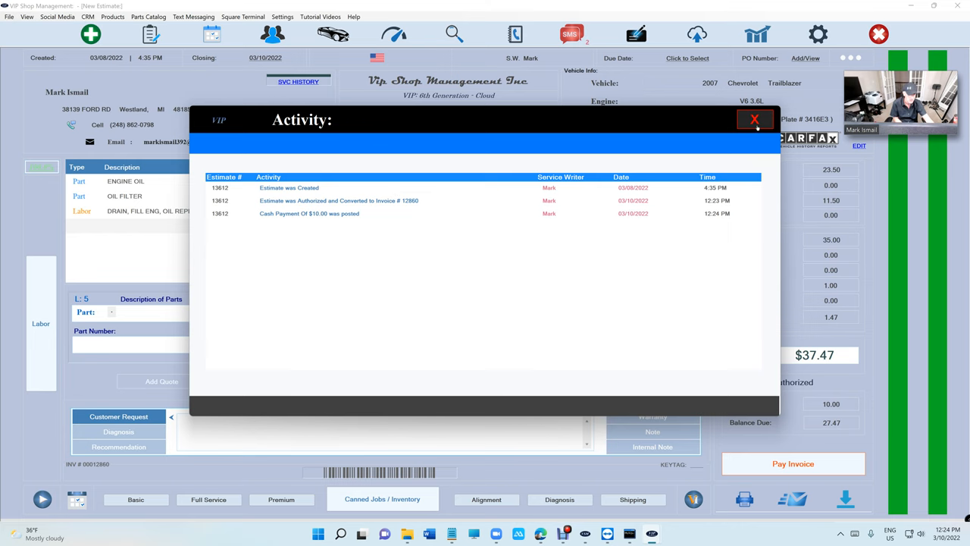
click(755, 120)
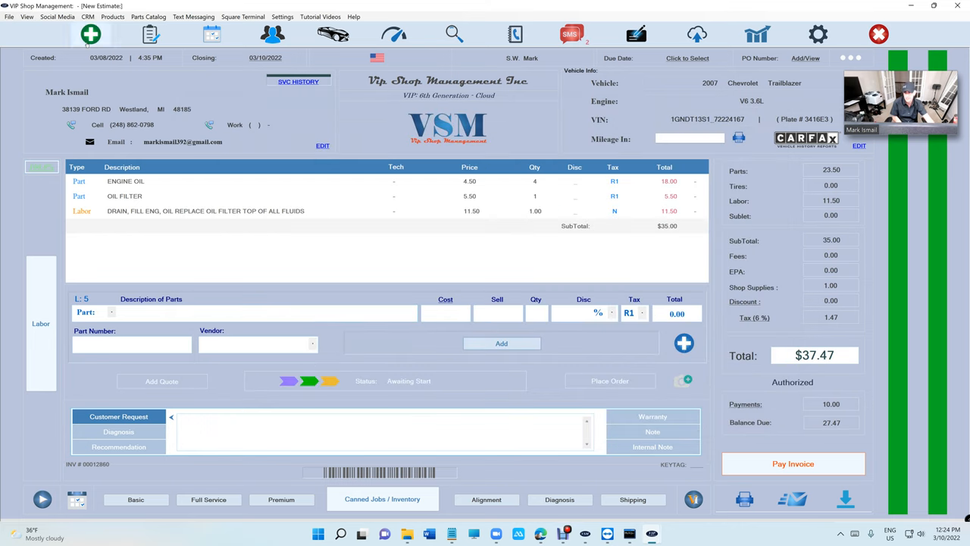
Return to the customer list, create a new Trailblazer estimate and request its deletion
click(273, 34)
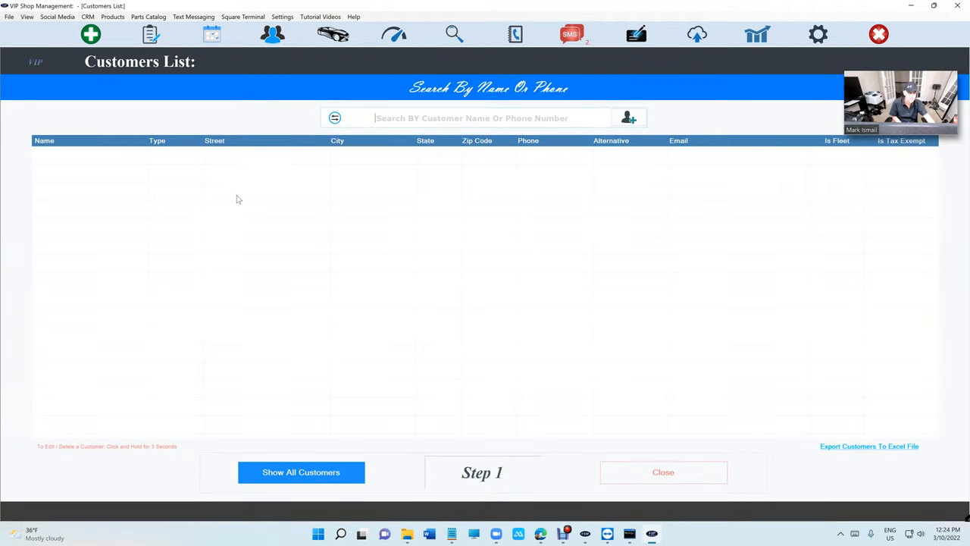
click(300, 472)
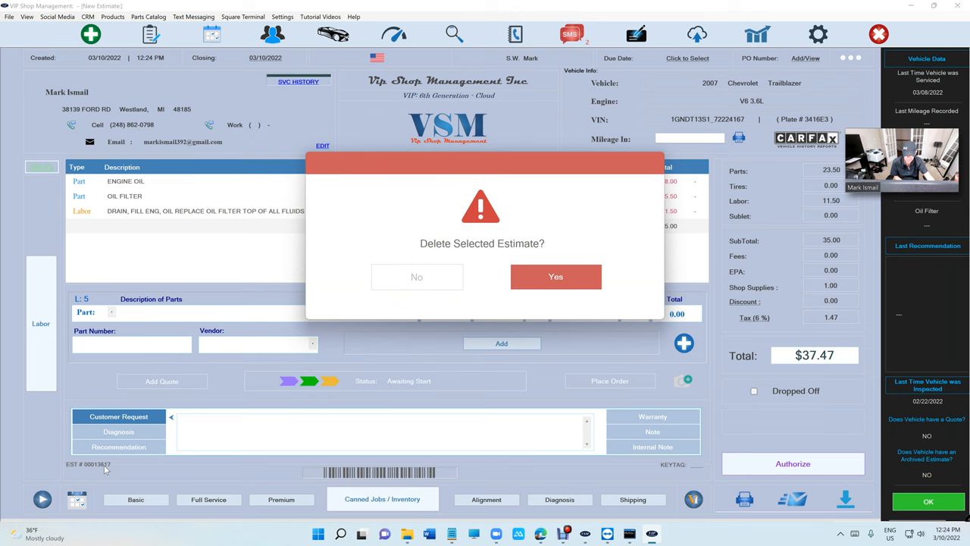
click(554, 276)
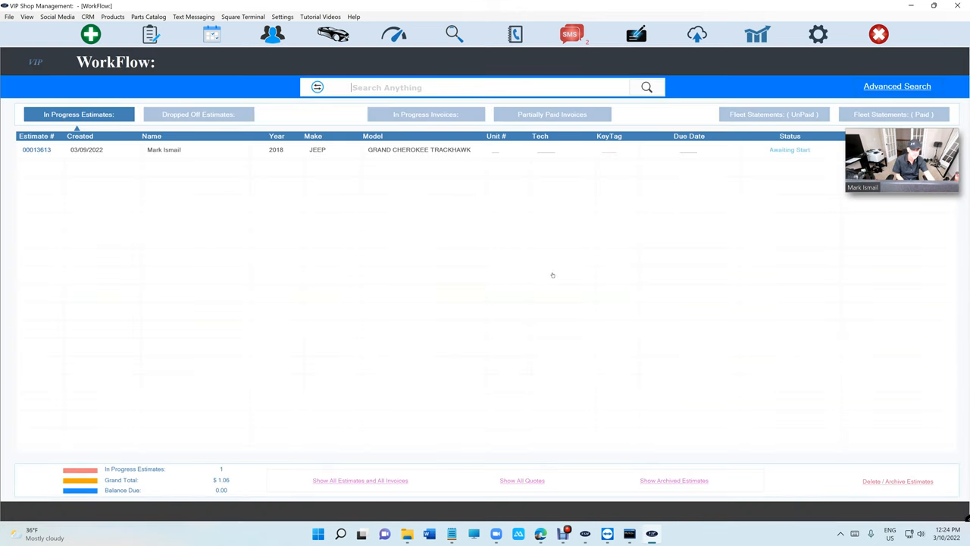
mouse_move(788, 47)
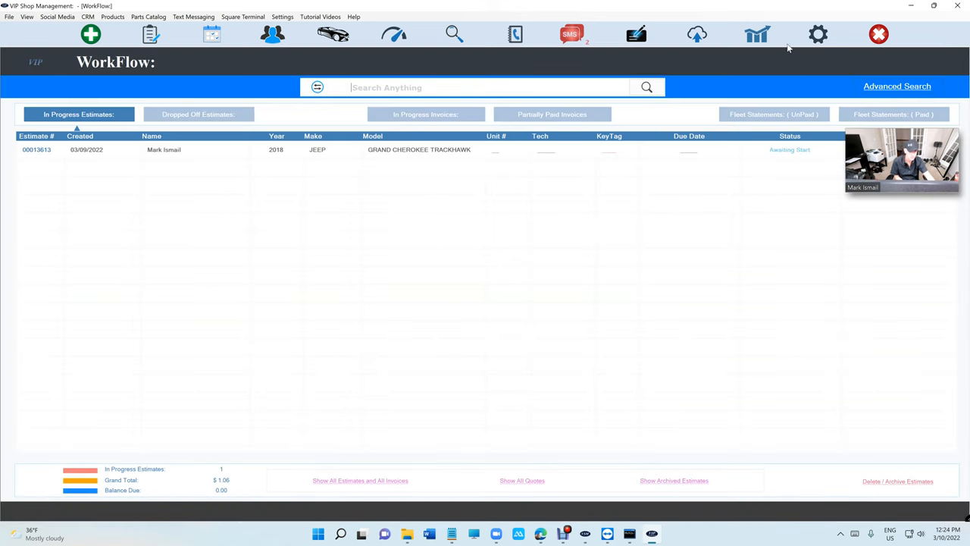
Sign in to Reports and bring up the Daily Report for March 10, 2022
click(756, 34)
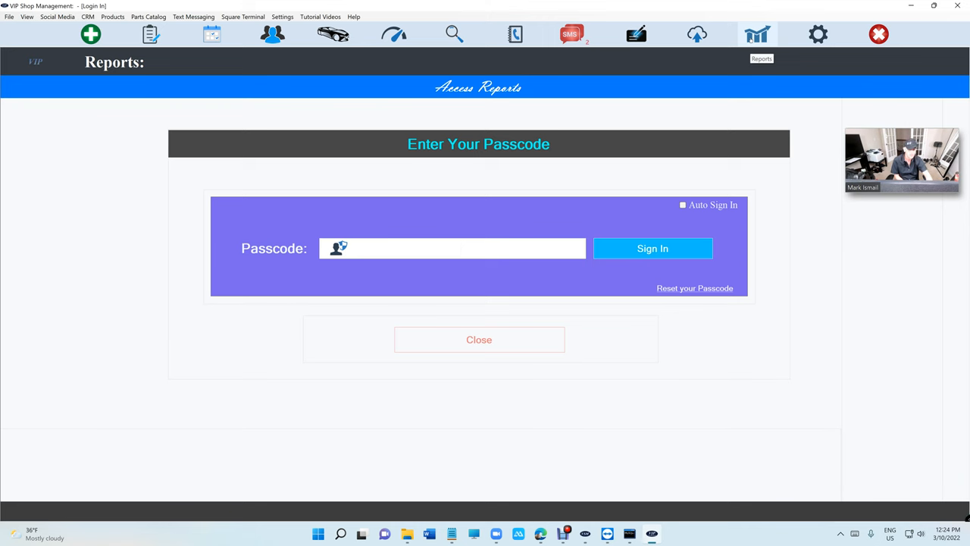
click(652, 249)
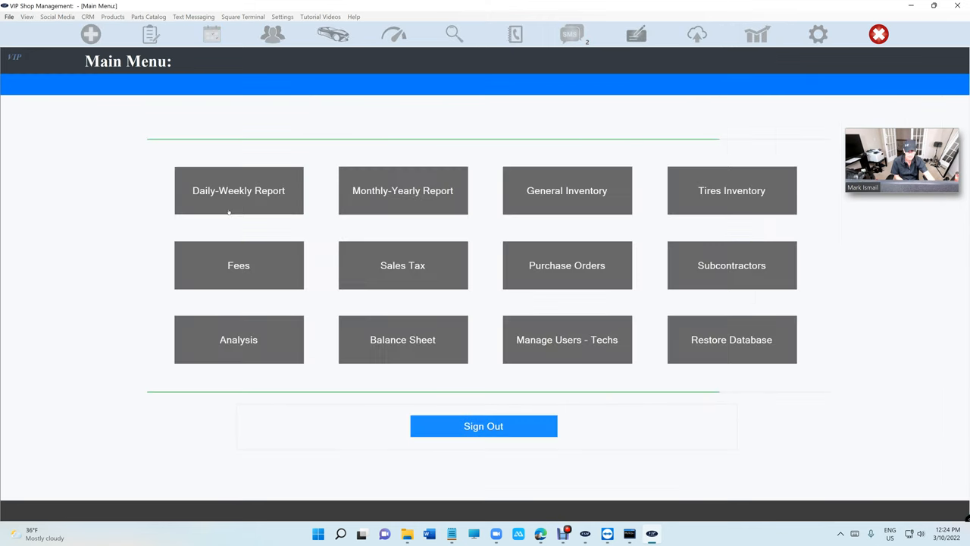
click(240, 191)
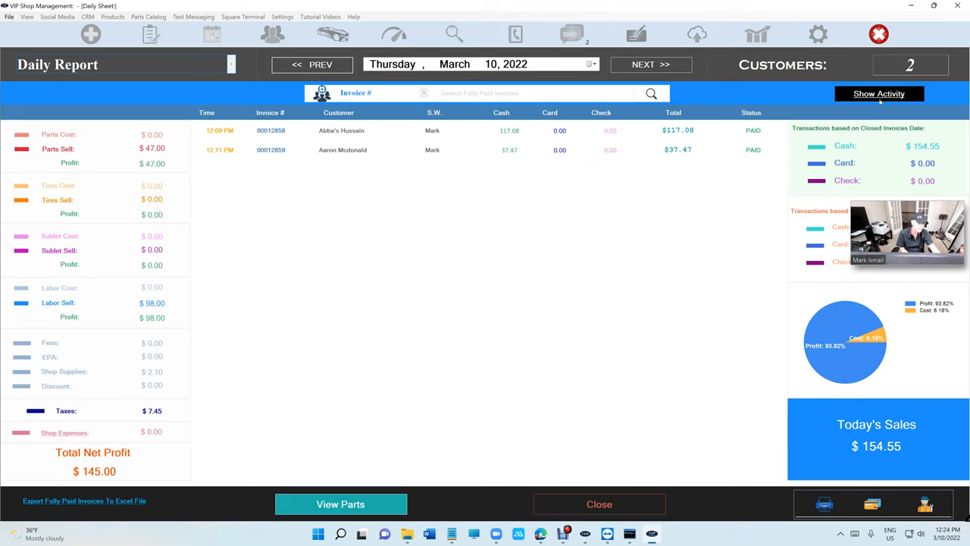
click(312, 63)
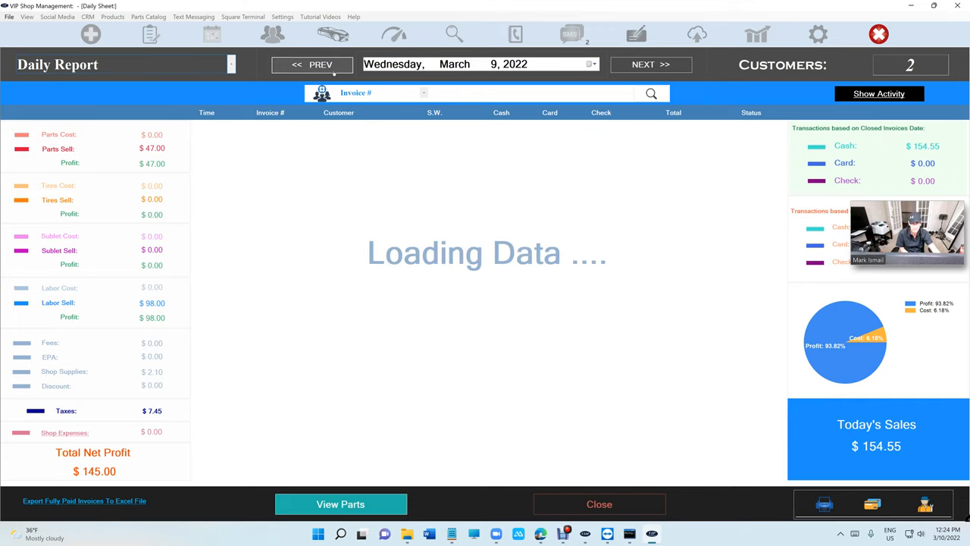
click(650, 63)
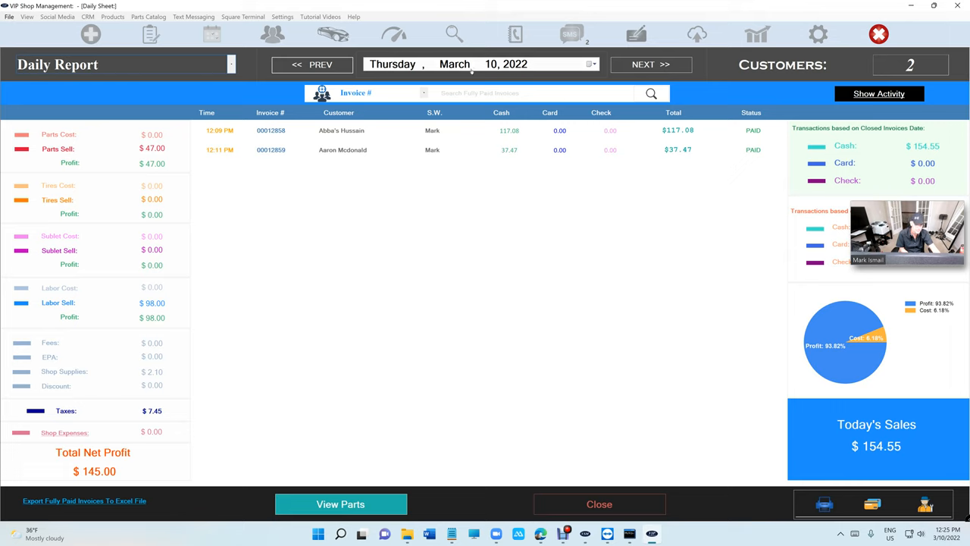
click(879, 94)
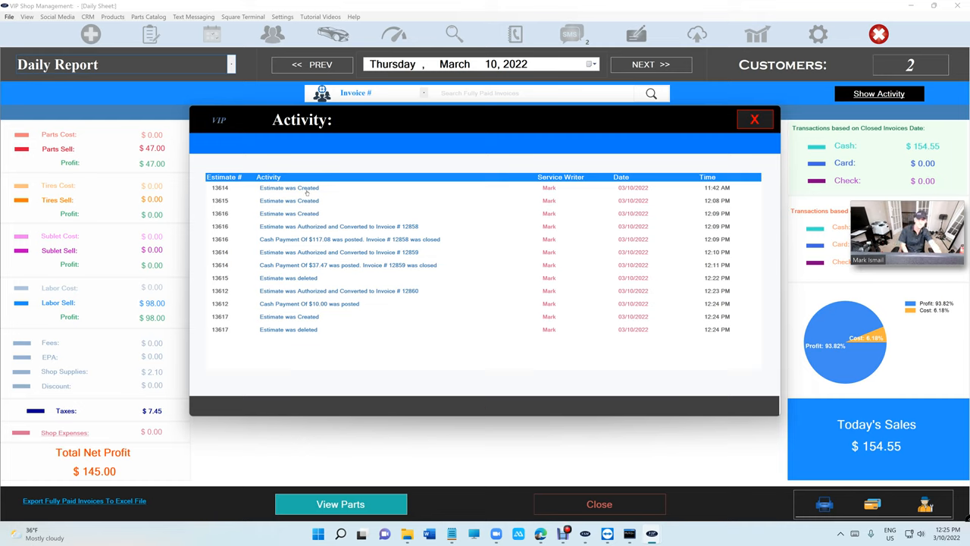
mouse_move(325, 230)
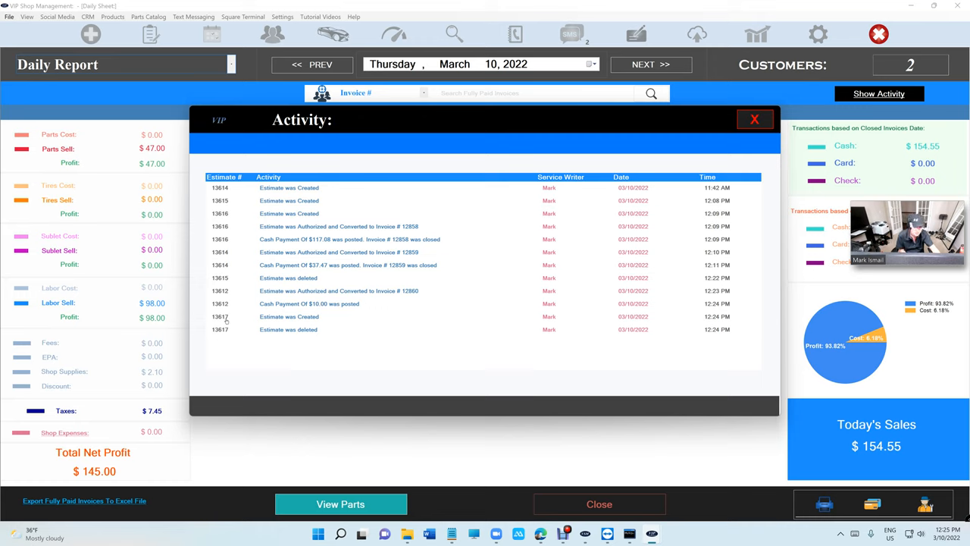
mouse_move(603, 315)
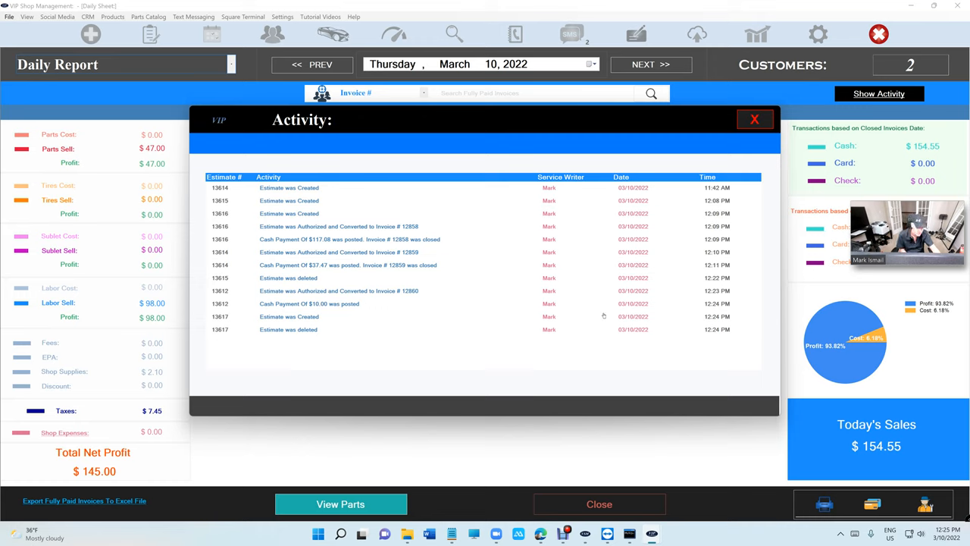
mouse_move(294, 339)
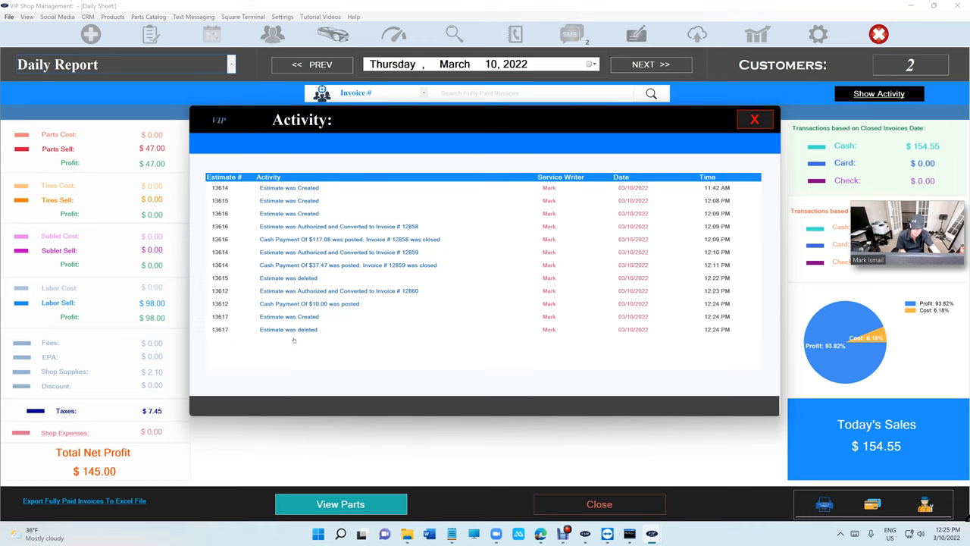
mouse_move(319, 300)
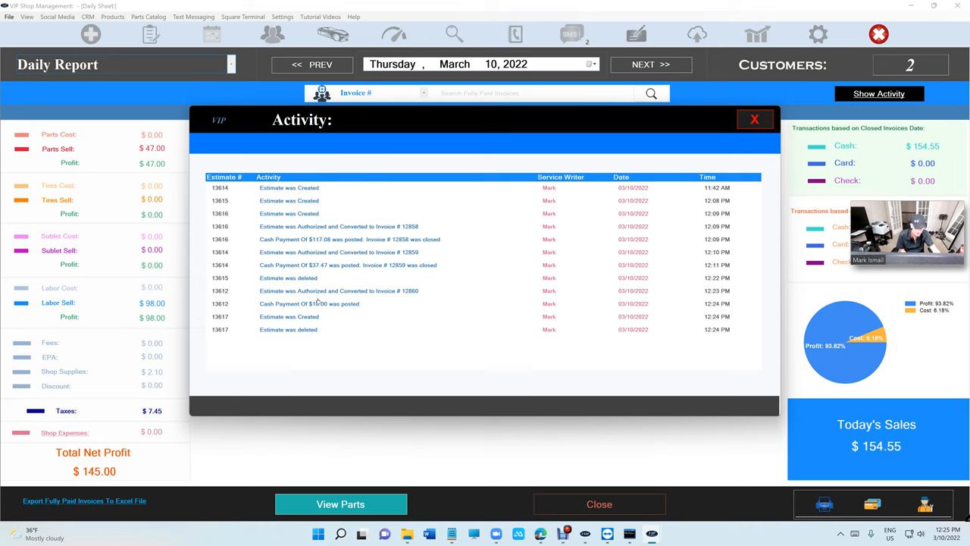
mouse_move(539, 234)
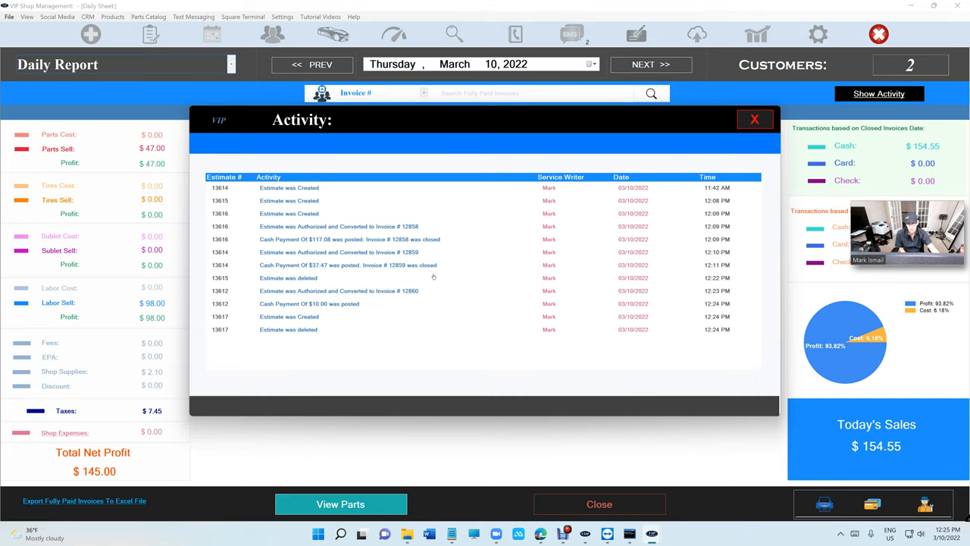
click(755, 118)
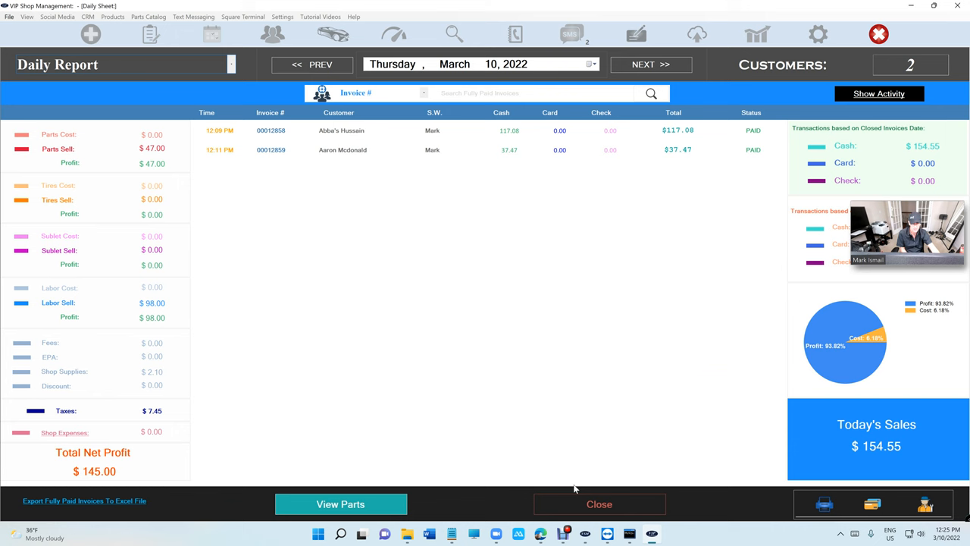
mouse_move(422, 152)
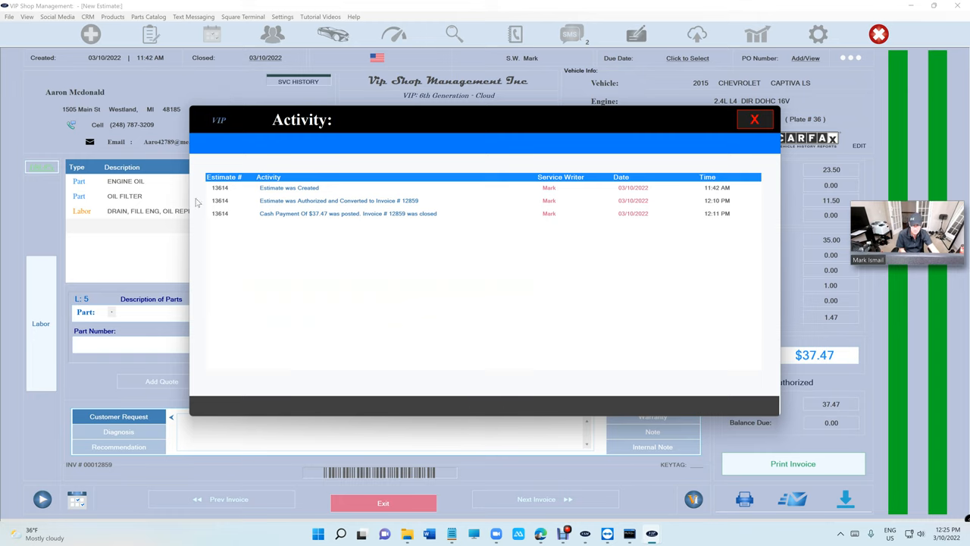
mouse_move(276, 212)
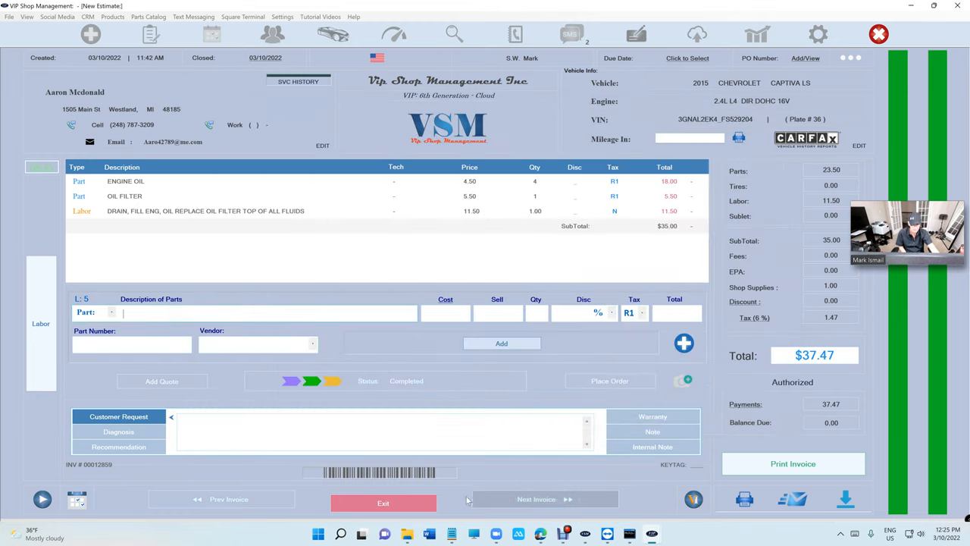
Close the reviewed invoice and return to the Reports Main Menu
click(382, 503)
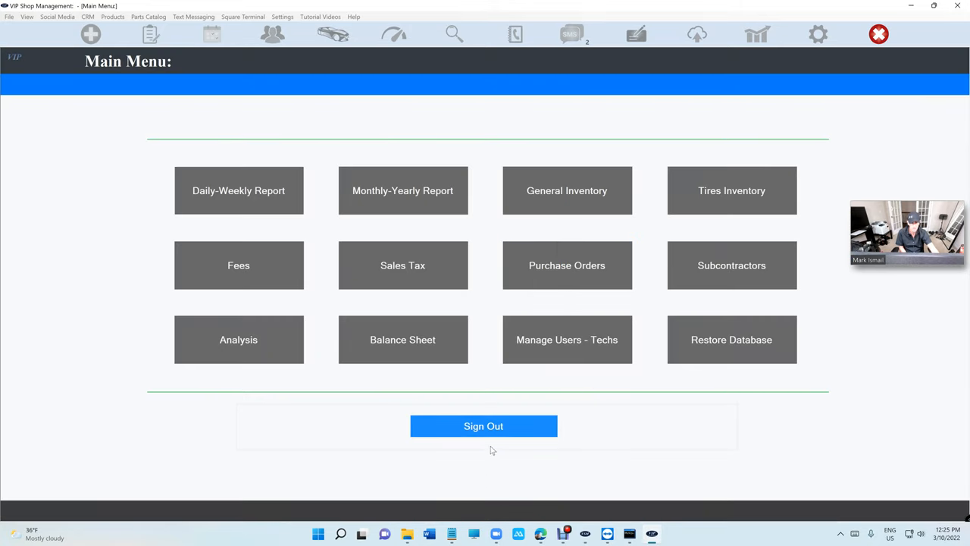
Sign out of the reports area, returning to a blank new estimate
click(91, 34)
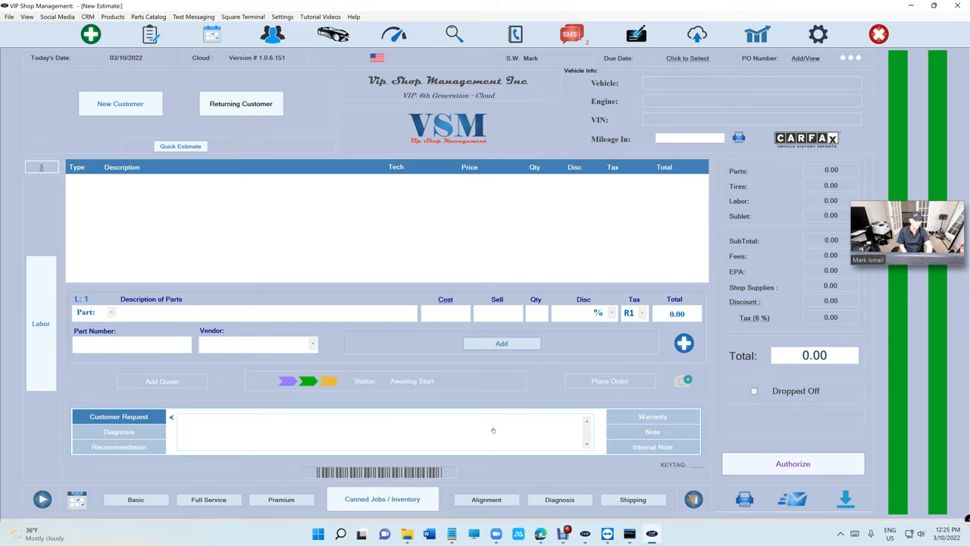
mouse_move(267, 147)
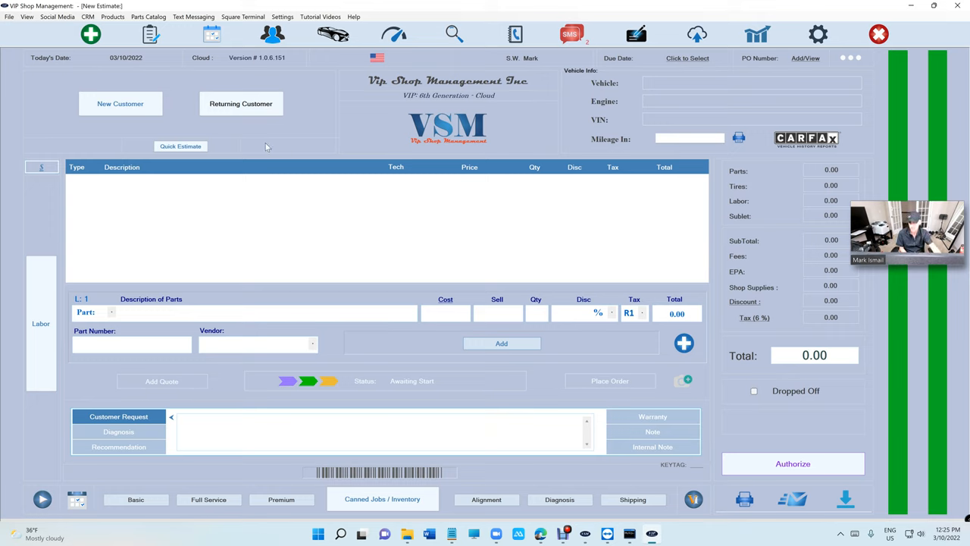